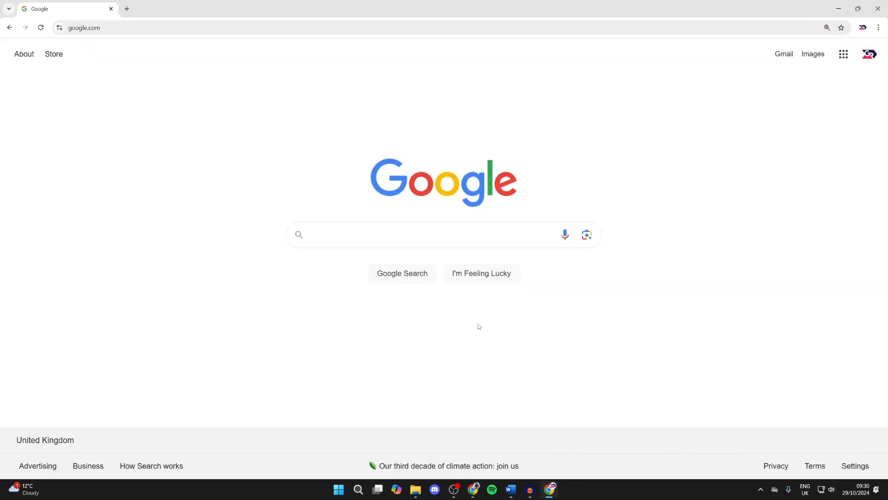
pyautogui.moveTo(661, 164)
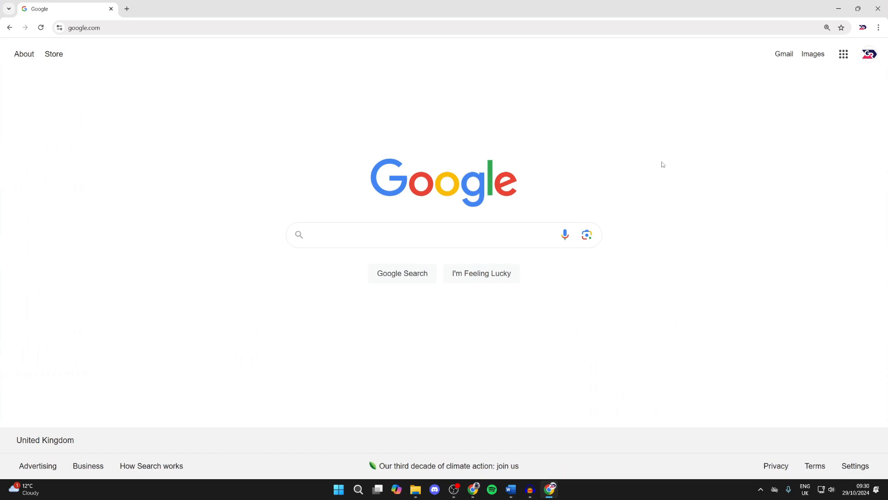
pyautogui.moveTo(857, 65)
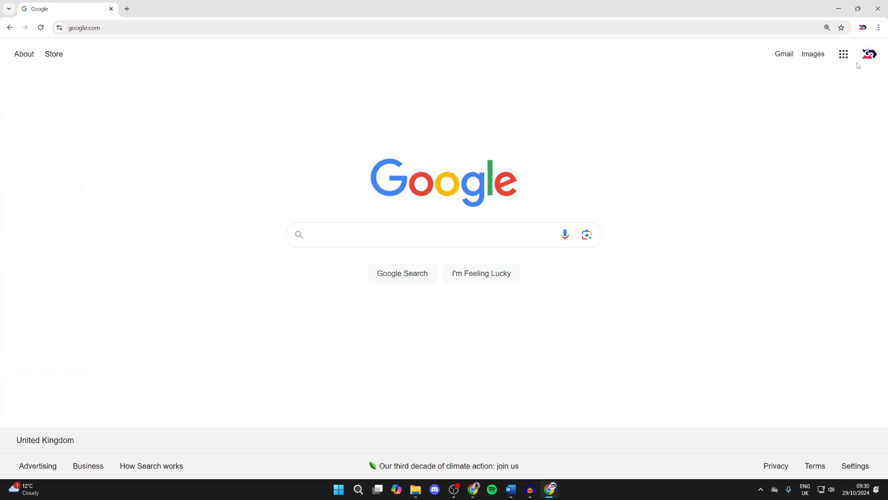
# Open the Google apps launcher from the top-right grid on google.com.
pyautogui.click(843, 53)
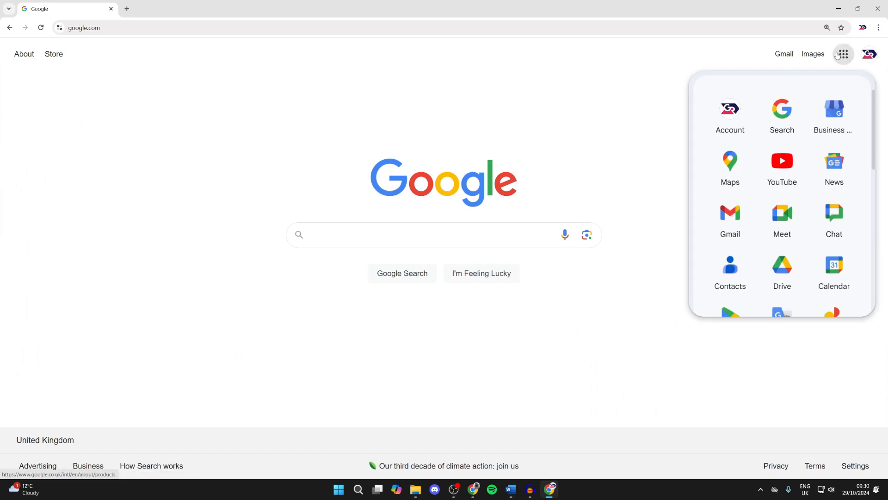
pyautogui.moveTo(783, 270)
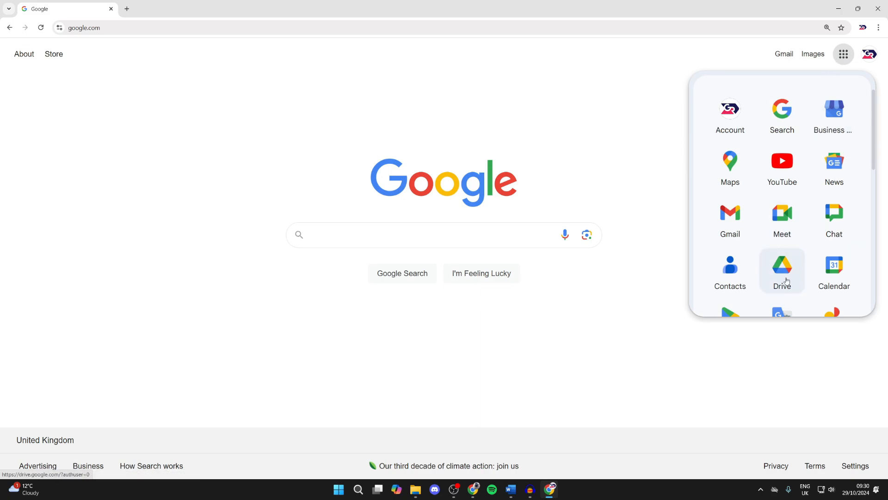
# Open Drive and create a new folder named 'Videos Share' in My Drive.
pyautogui.click(781, 270)
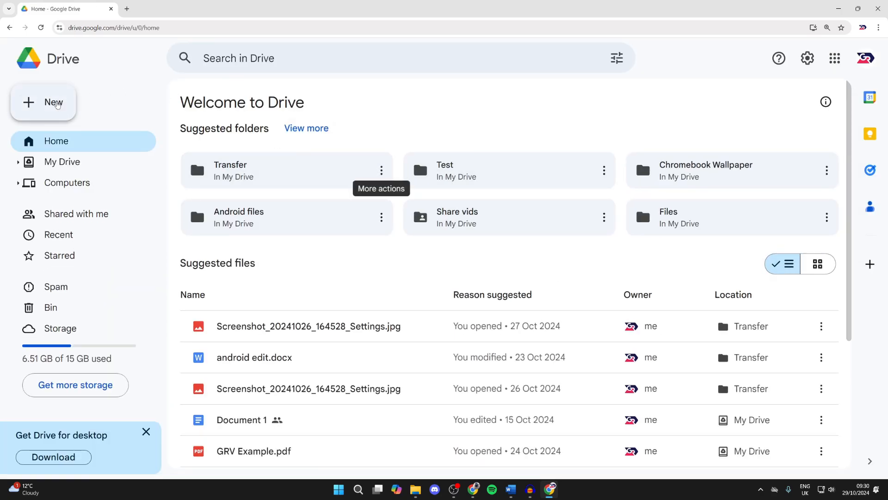
pyautogui.click(43, 103)
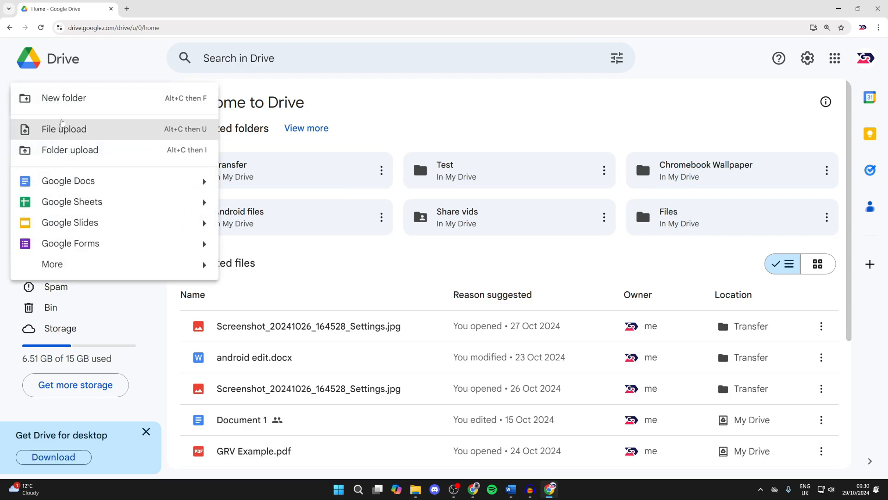
pyautogui.click(64, 97)
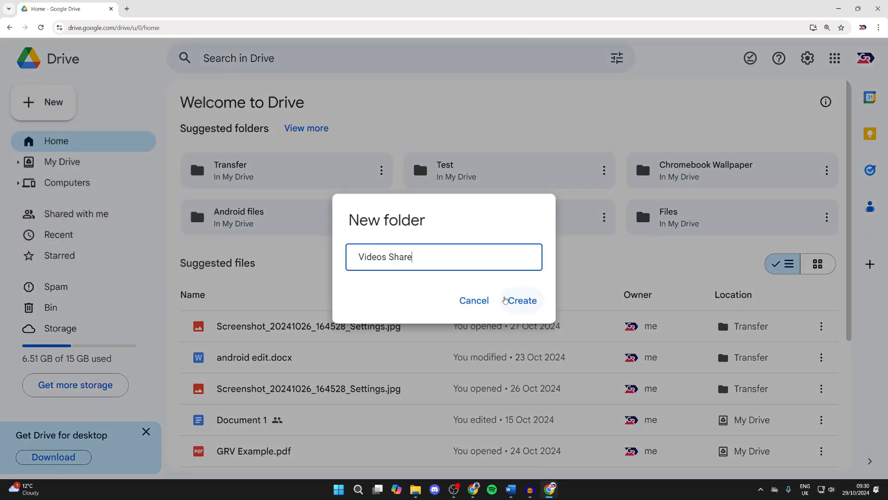
pyautogui.click(519, 300)
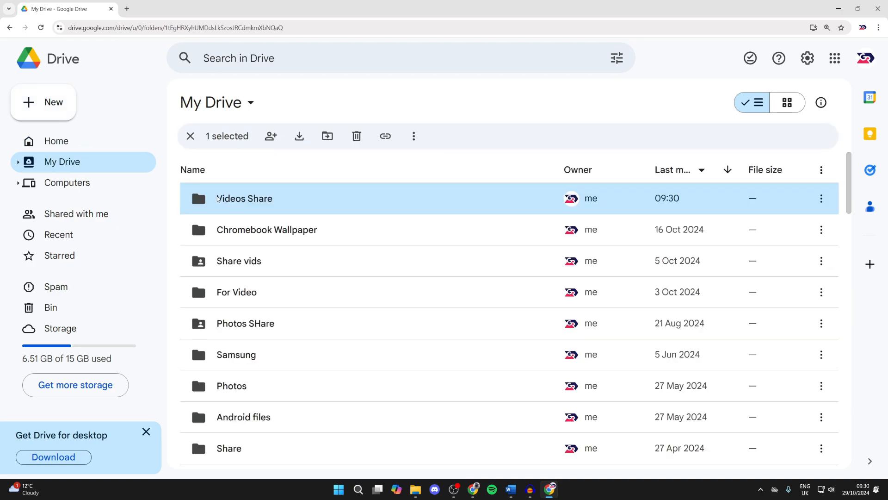
# Upload 'intro clip.mp4' into the Videos Share folder.
pyautogui.doubleClick(243, 199)
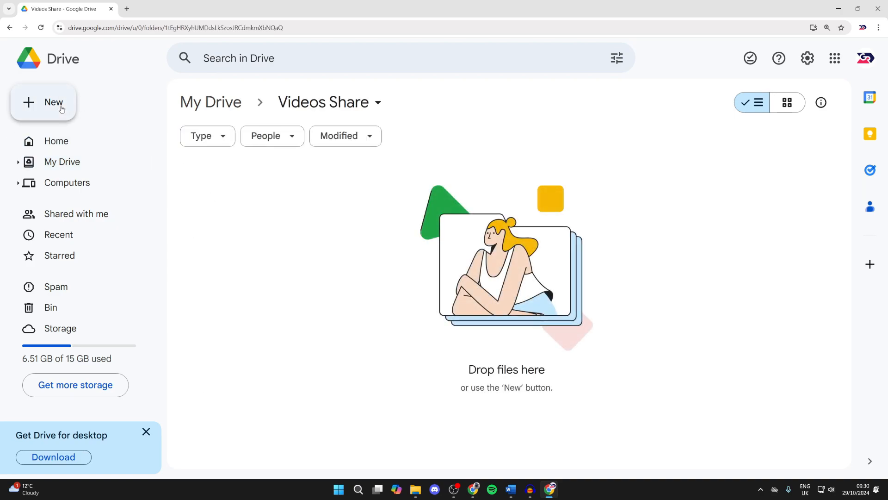
pyautogui.moveTo(72, 128)
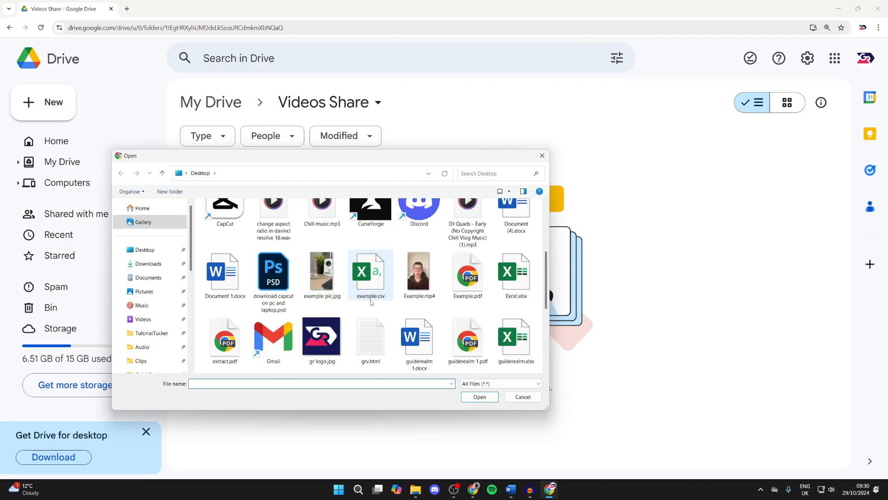
pyautogui.click(467, 340)
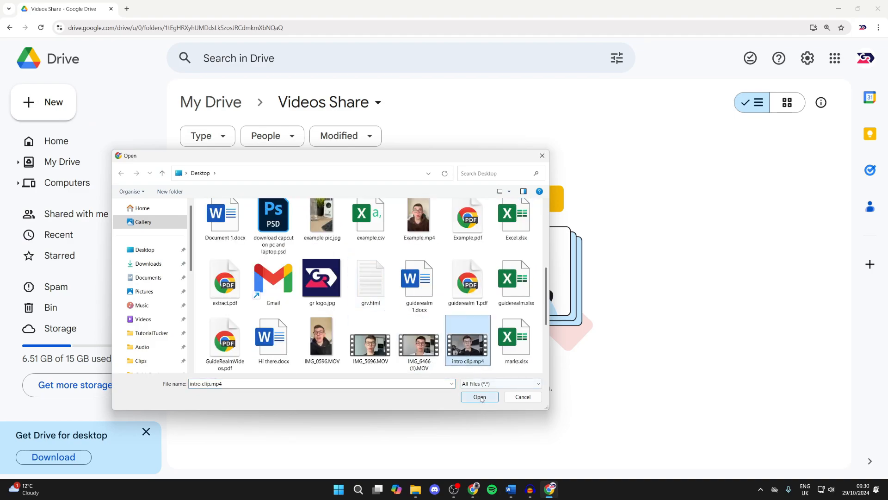
pyautogui.click(480, 396)
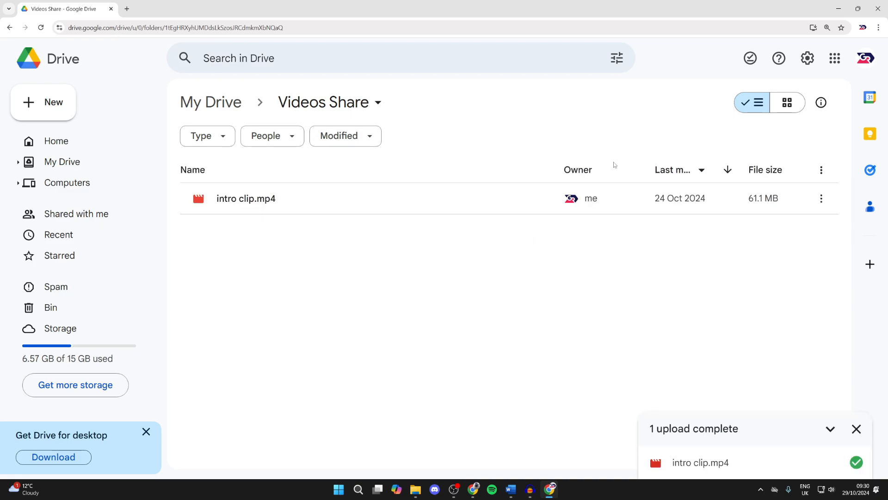
# Open the Share dialog for the Videos Share folder.
pyautogui.rightClick(246, 198)
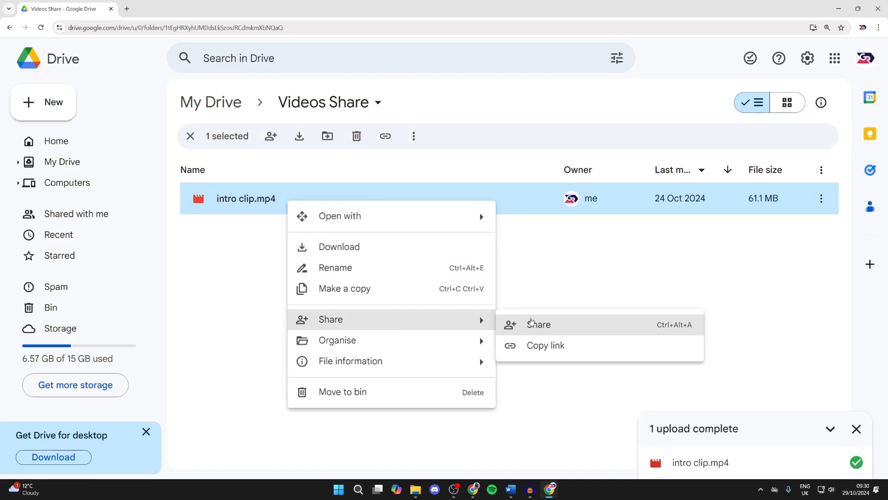
pyautogui.moveTo(368, 102)
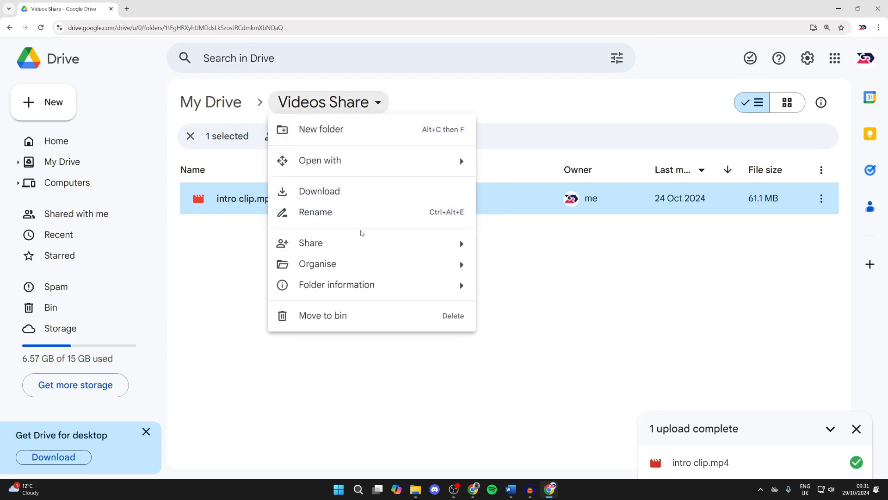
pyautogui.click(311, 243)
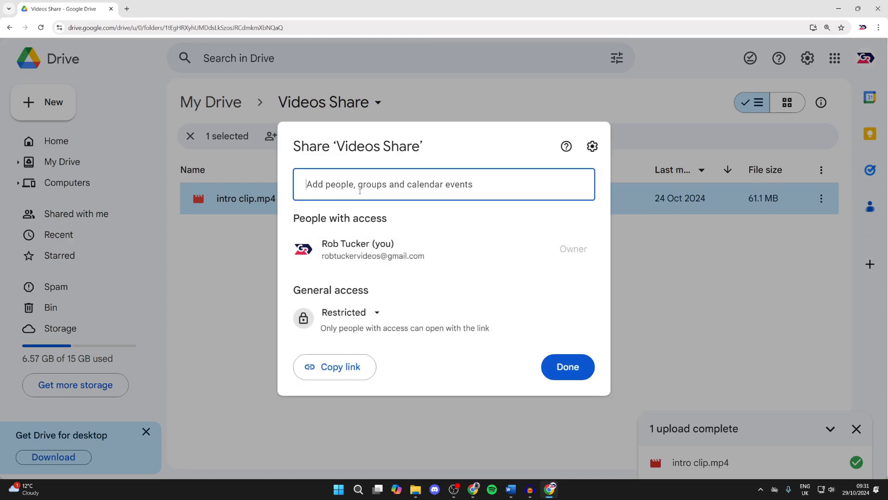
pyautogui.moveTo(454, 207)
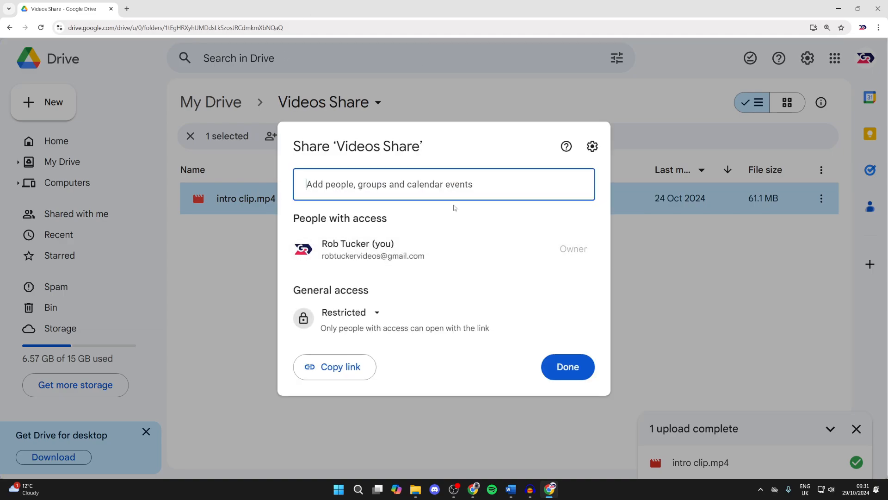
# Set general access to anyone with the link as Viewer, then copy the link.
pyautogui.click(350, 313)
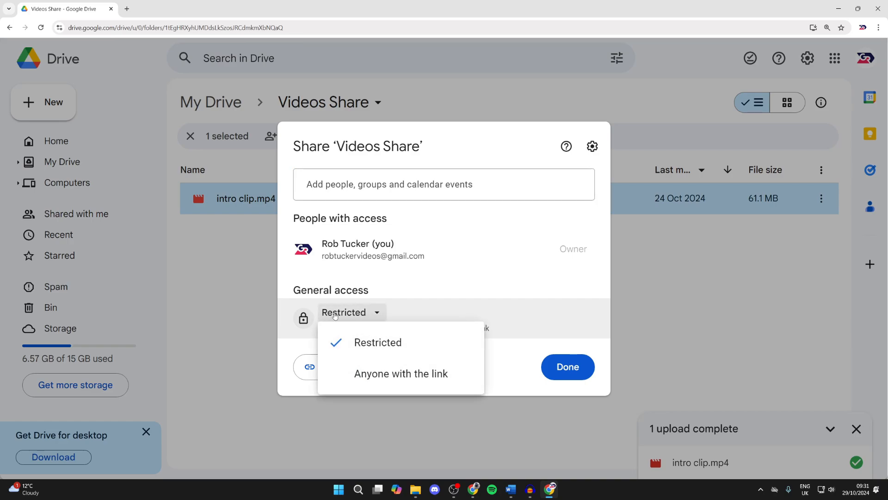
pyautogui.click(401, 374)
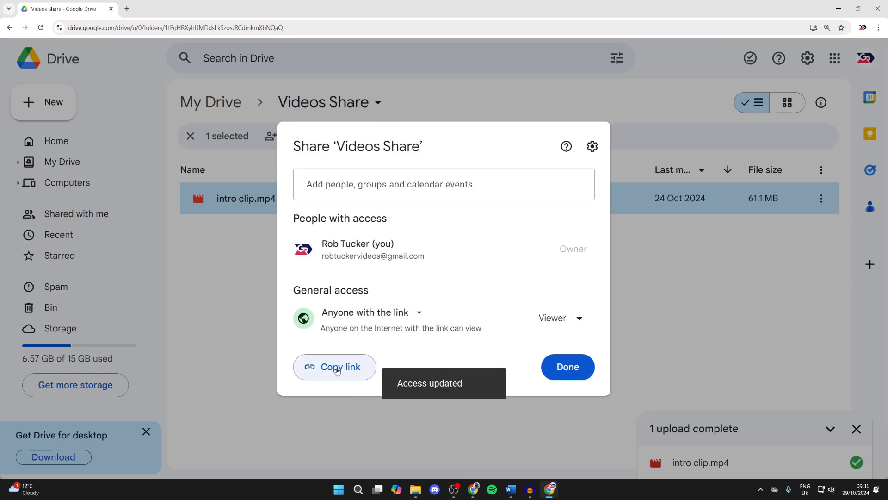
pyautogui.click(334, 367)
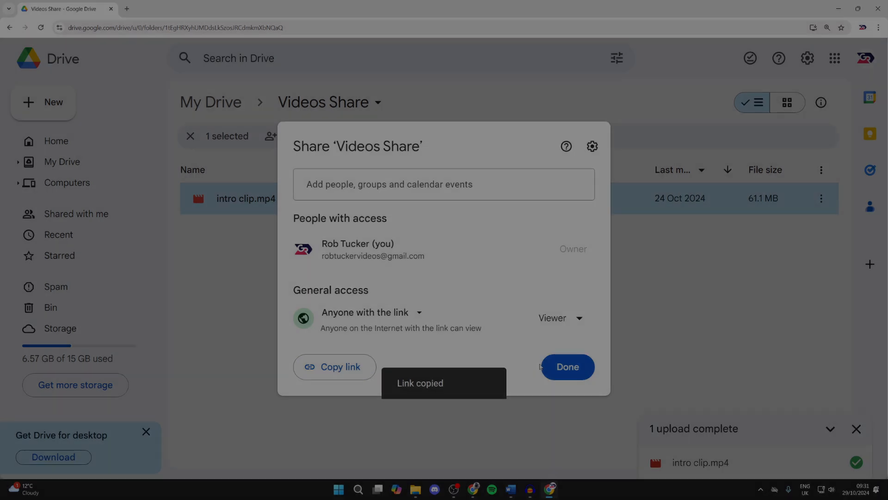